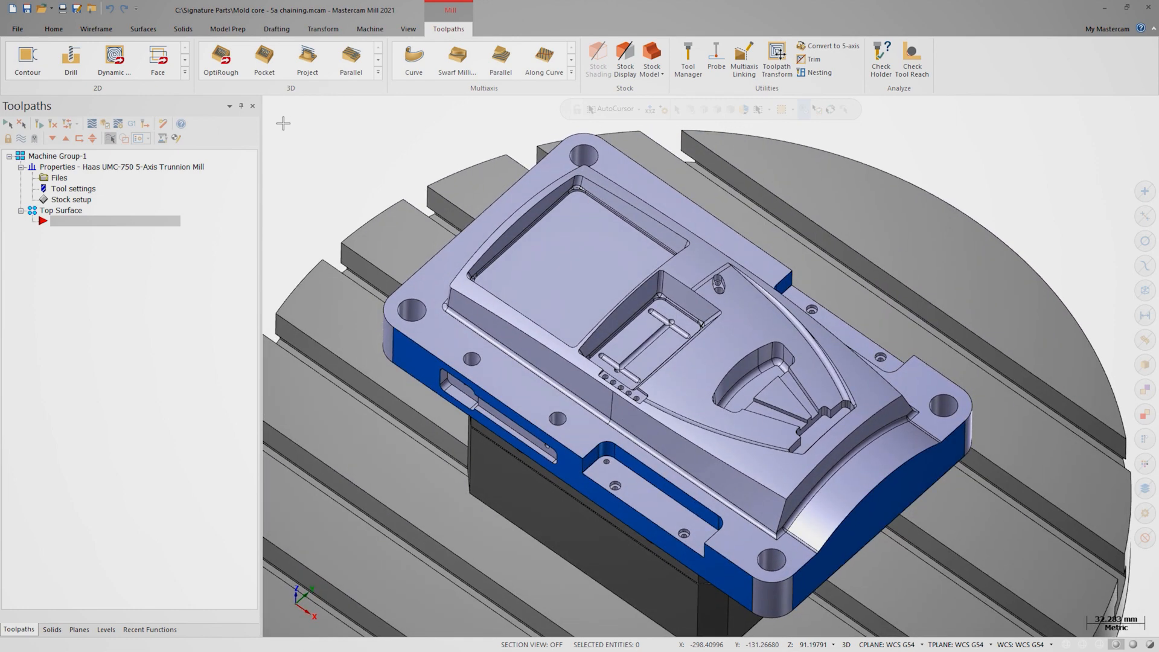
# Create a Contour toolpath on the mold core, with Solid Chaining in 3D mode
pyautogui.click(27, 59)
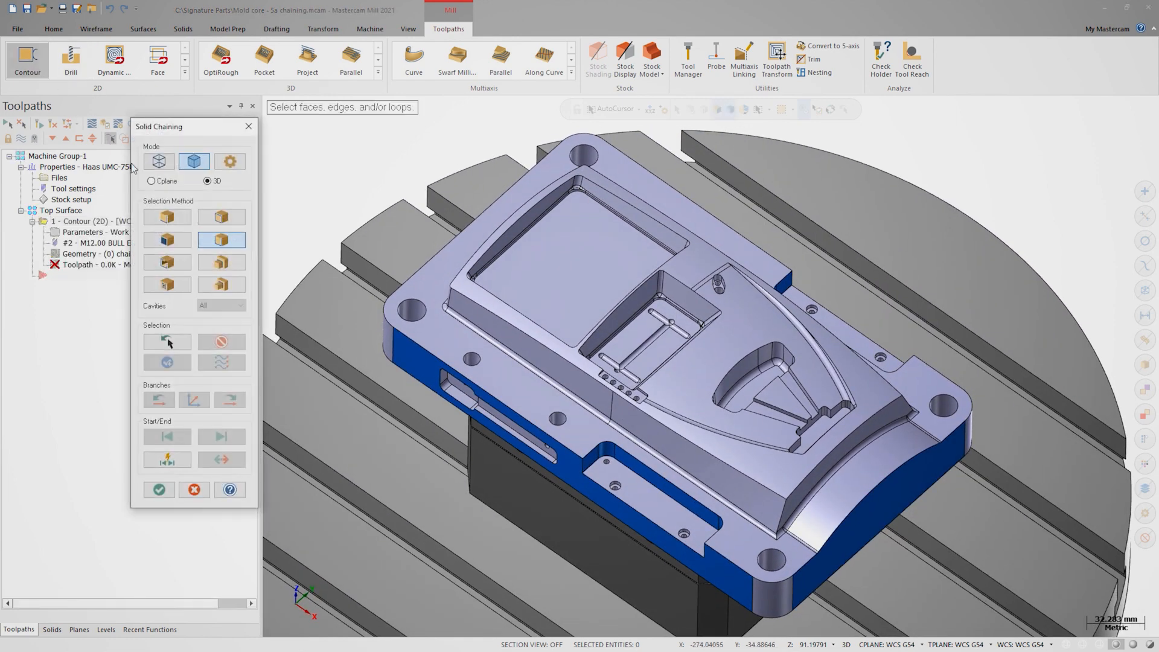
pyautogui.click(167, 217)
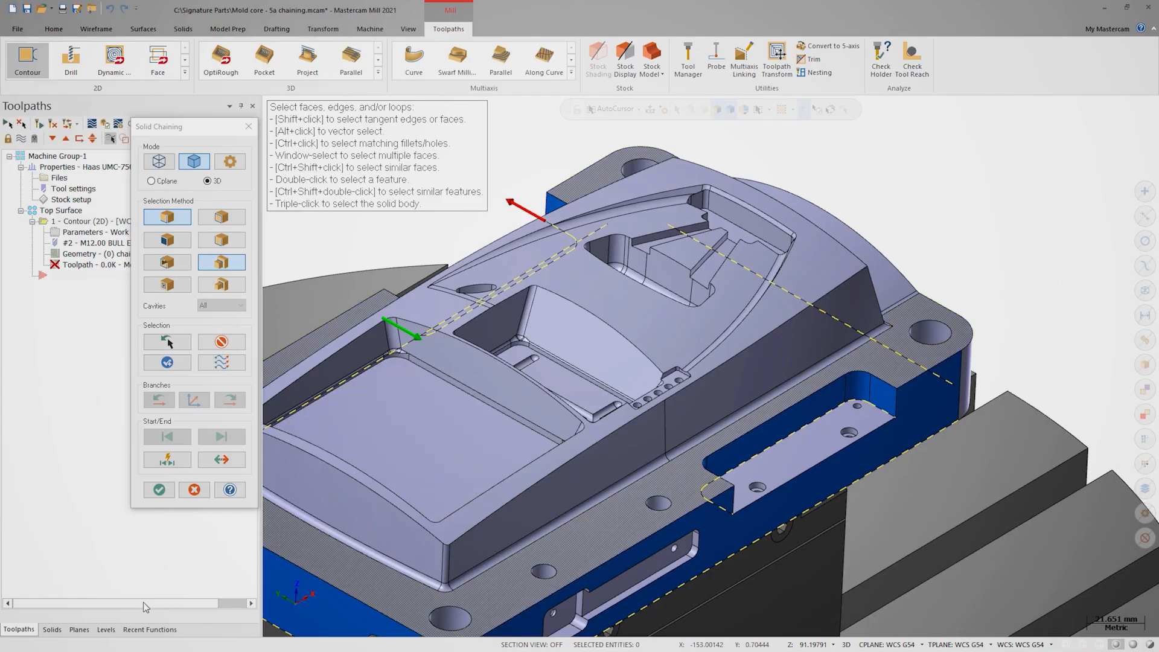
# Turn on the clamps level so the strap clamps appear around the core
pyautogui.click(105, 629)
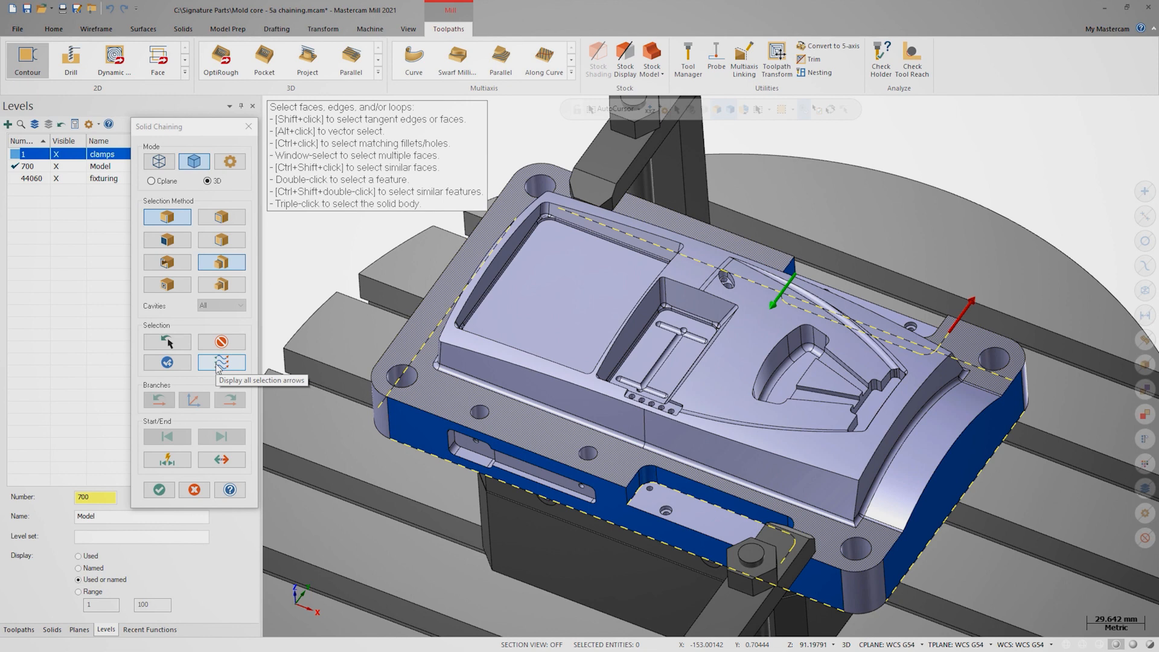
# Chain the core's front edges and the open pocket edges beside the clamp
pyautogui.click(220, 362)
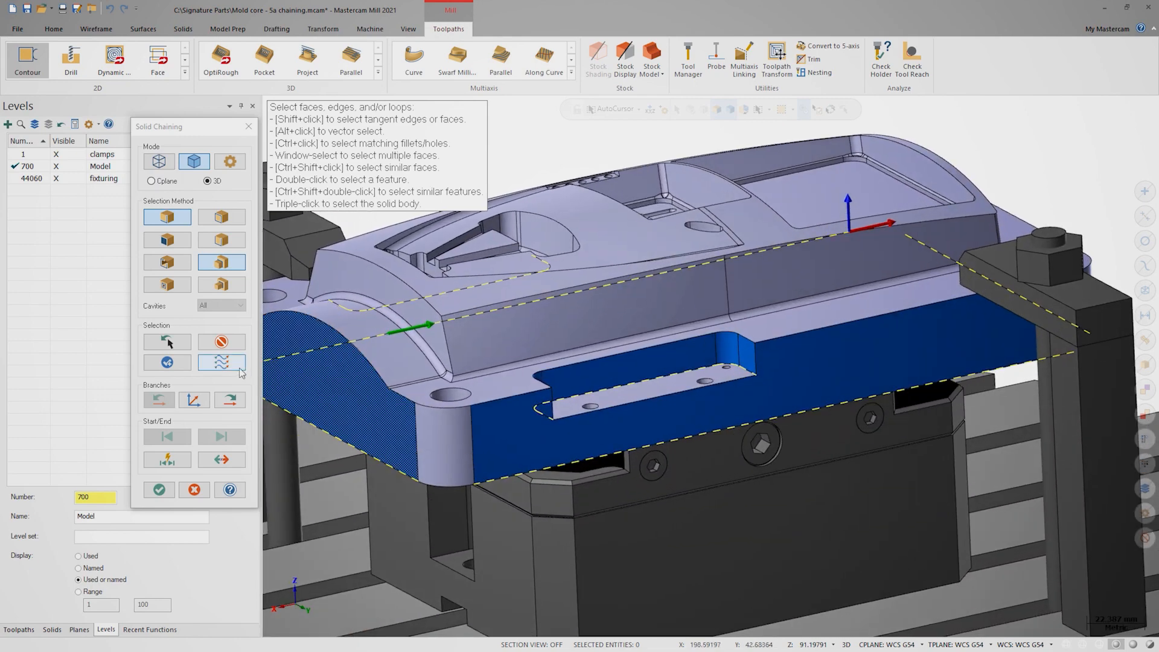
# Check the direction arrows on all chained loops, then reverse the chain direction
pyautogui.click(221, 362)
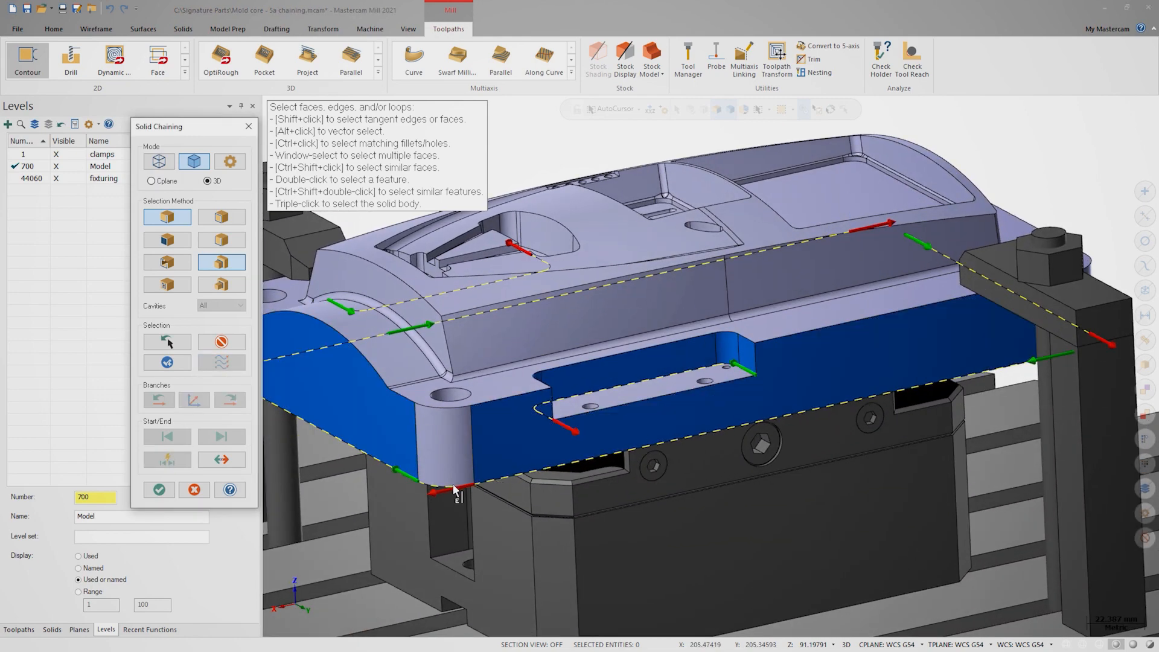
pyautogui.click(220, 458)
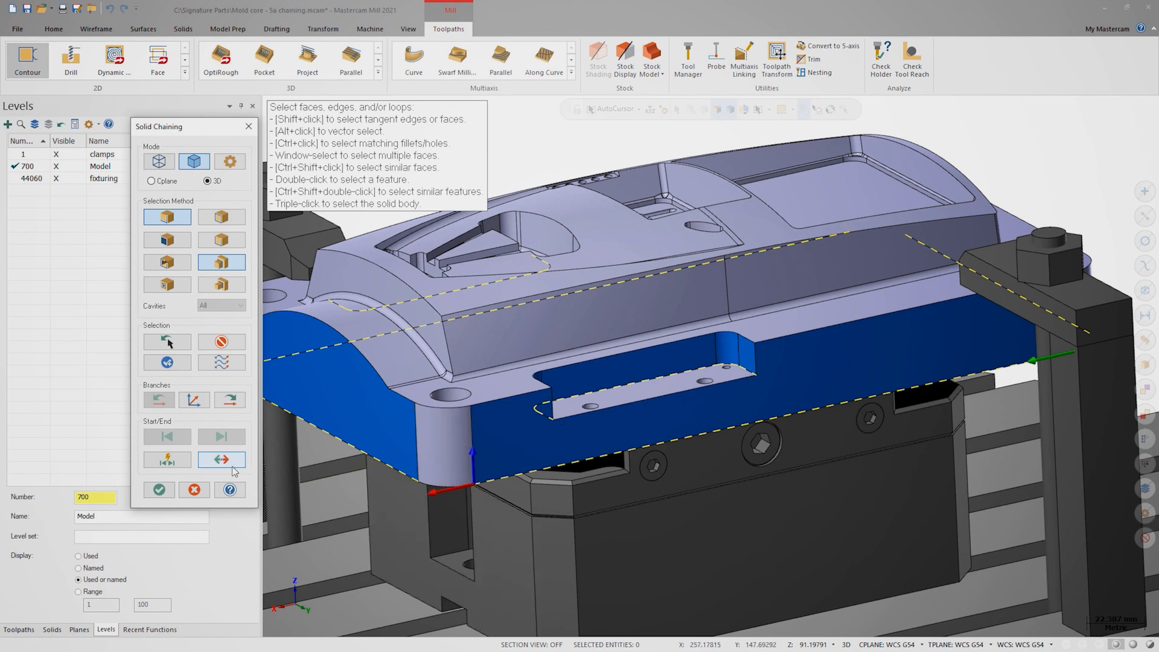
pyautogui.click(221, 459)
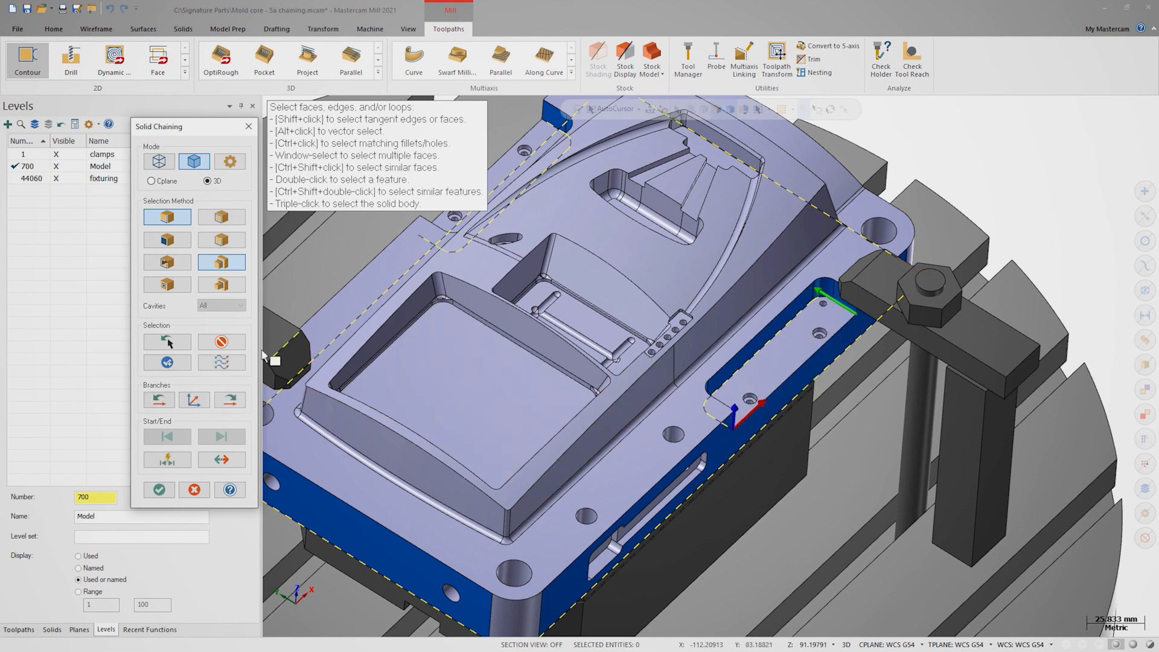
pyautogui.moveTo(220, 342)
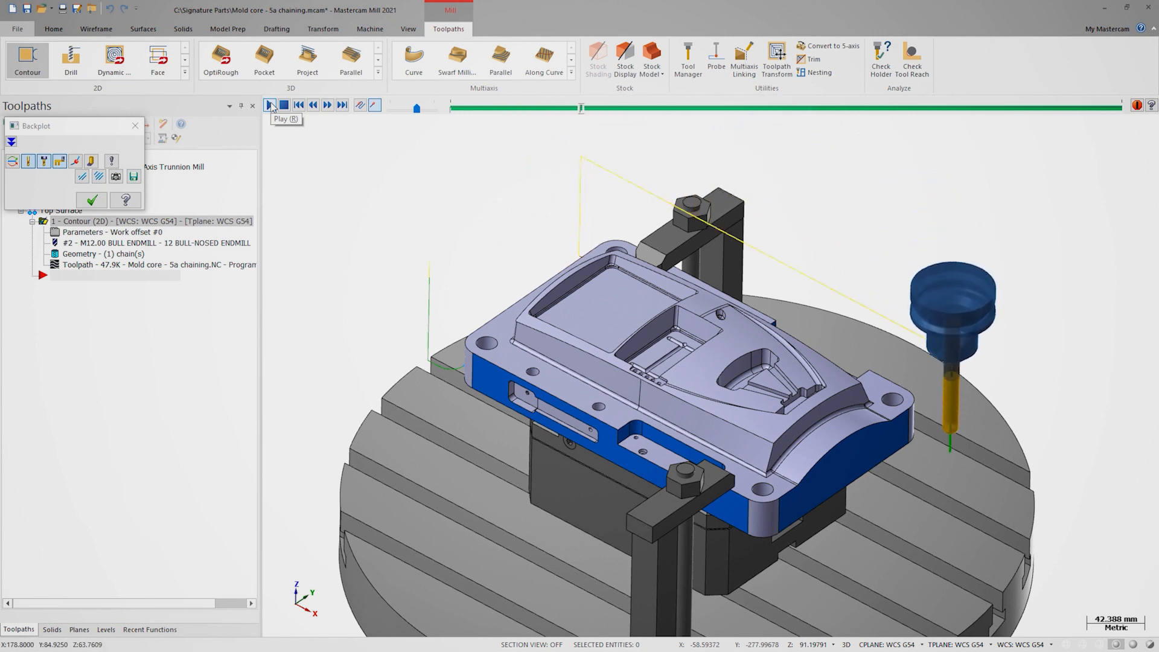
# Play back the Contour operation in Backplot as the bull-nose endmill circles the core
pyautogui.click(270, 105)
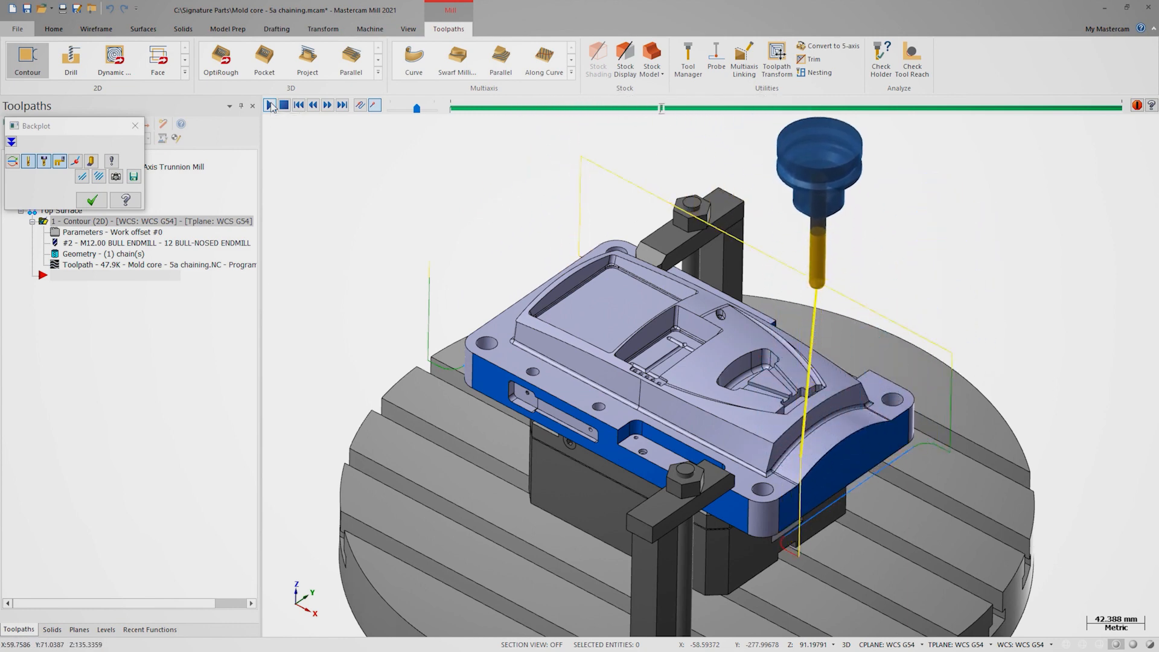
pyautogui.click(327, 104)
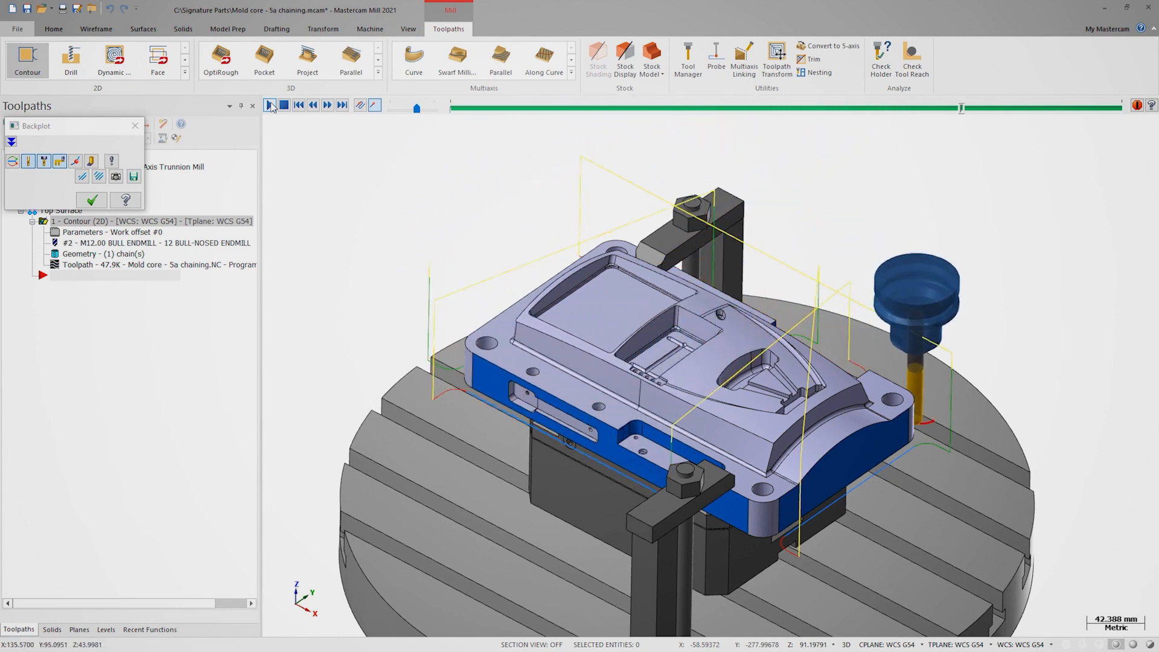
pyautogui.click(268, 104)
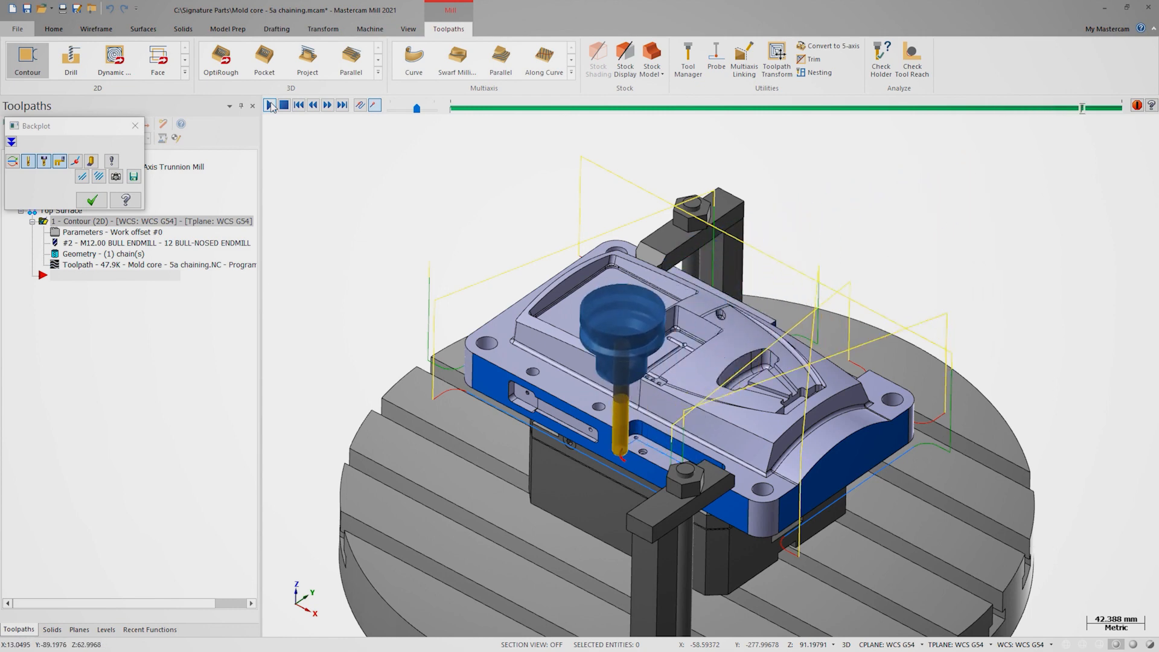
pyautogui.click(268, 104)
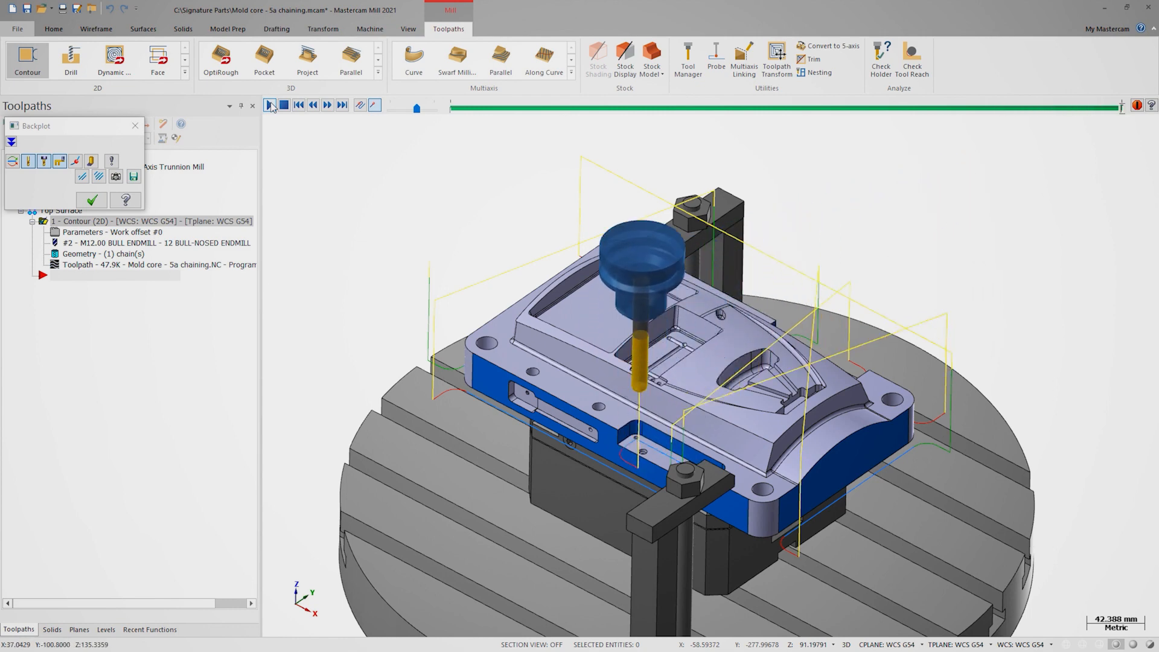